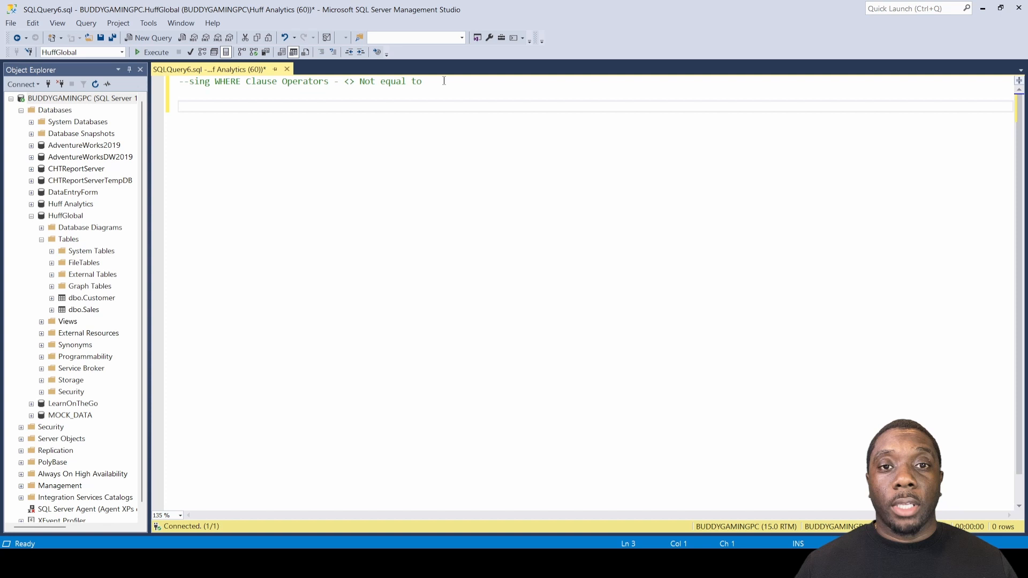
mouse_move(305, 107)
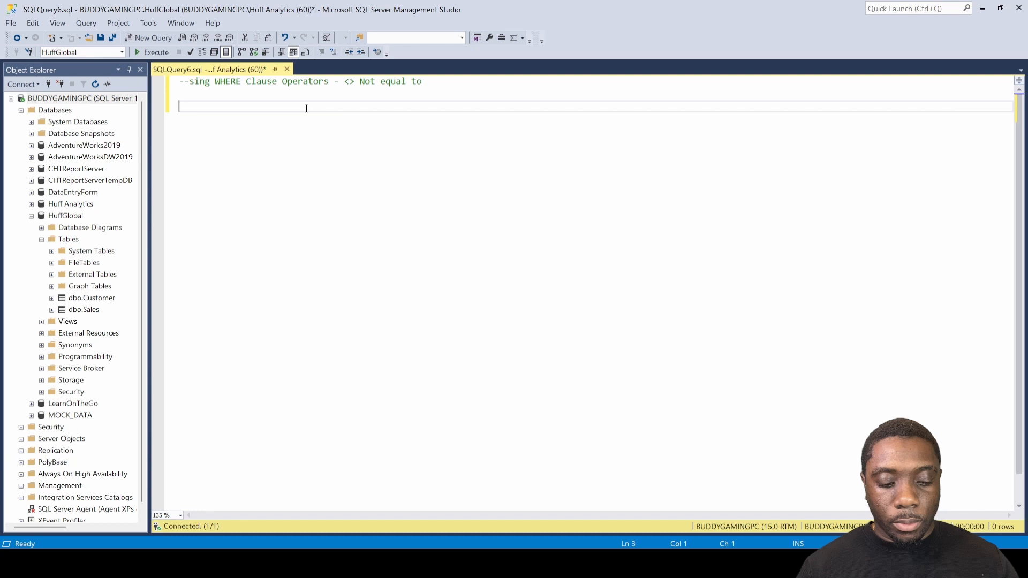
Step: Write SELECT * FROM Customer to return every customer row
type("SELECT")
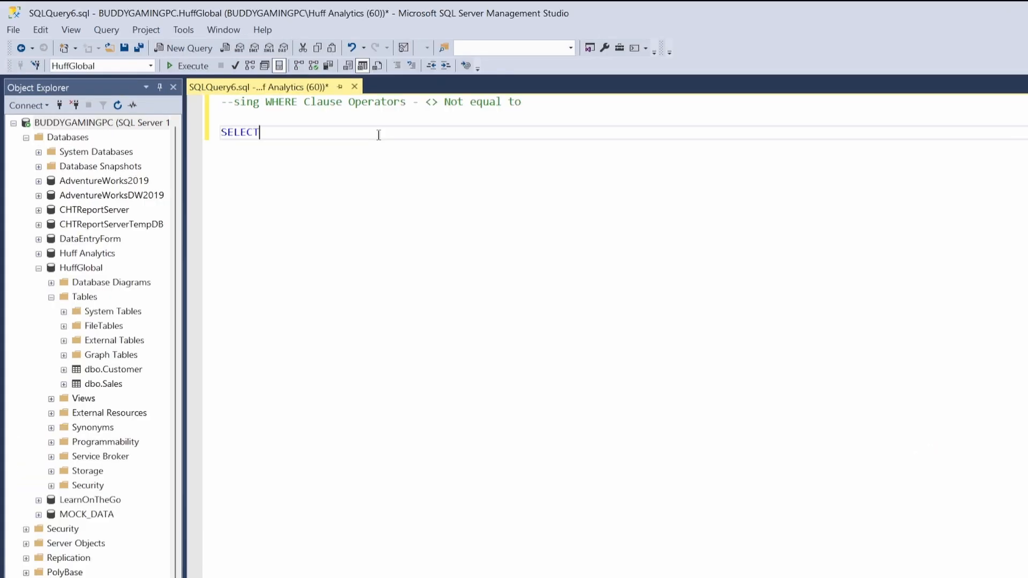
type("*")
type("FROM Customer;")
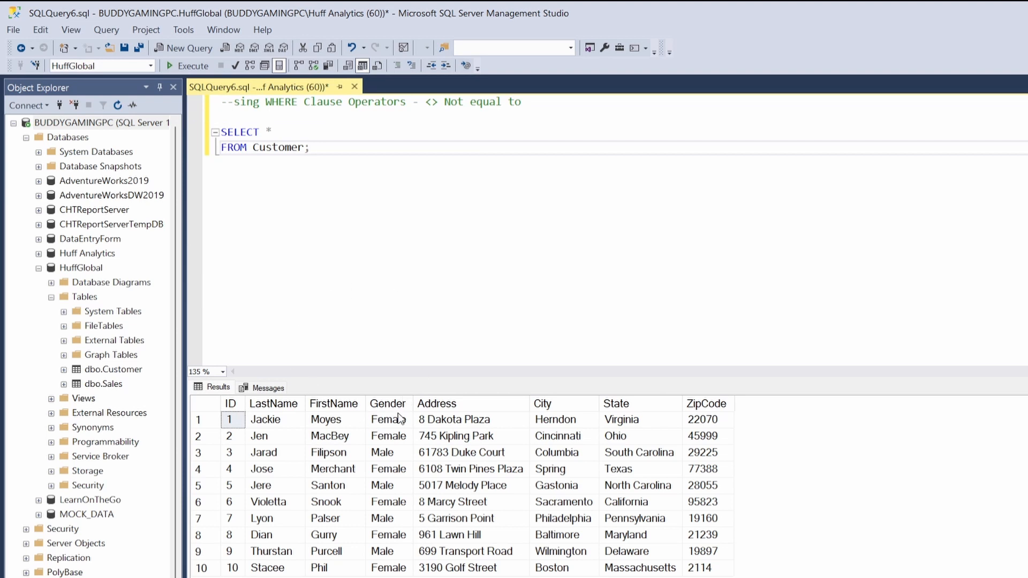
mouse_move(302, 485)
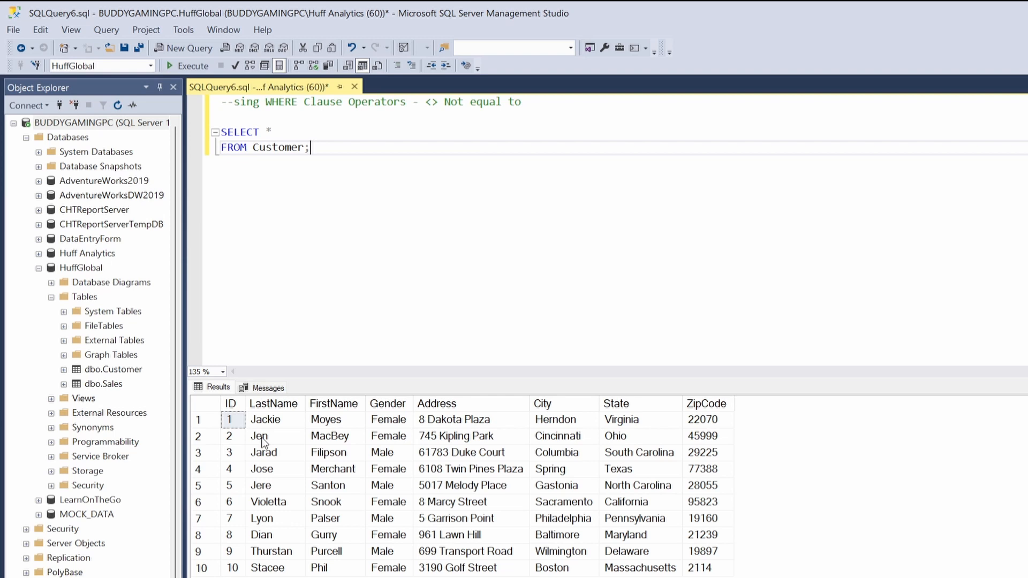
mouse_move(362, 457)
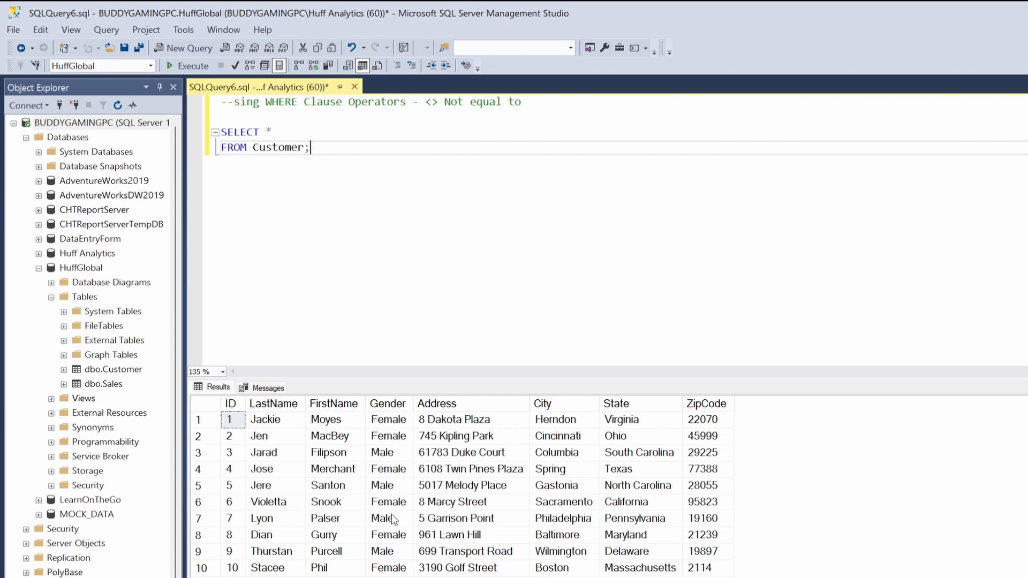
mouse_move(327, 484)
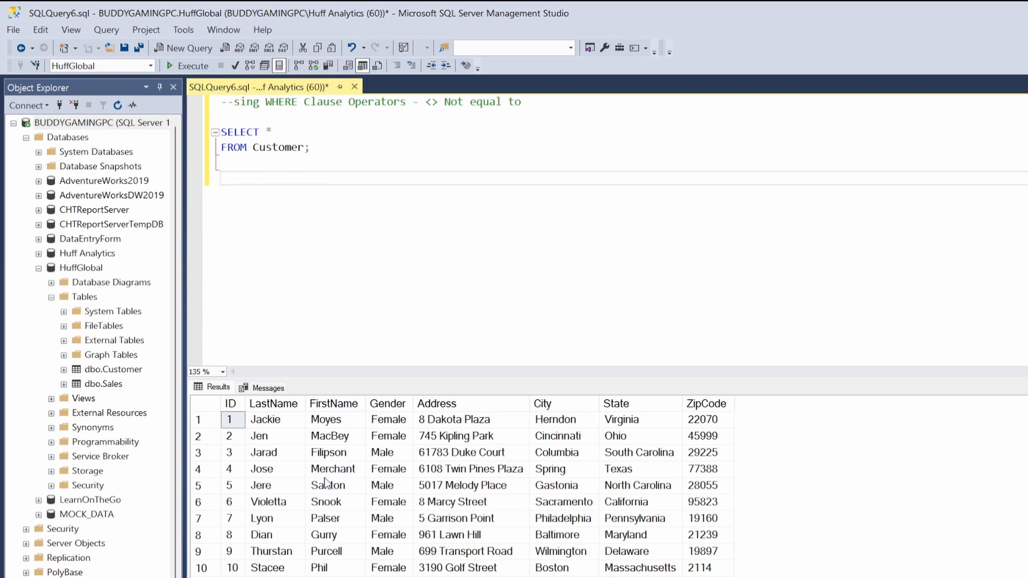
Step: Add the query SELECT * FROM Customer WHERE Gender <> 'Male';
type("SELECT *")
type("FROM")
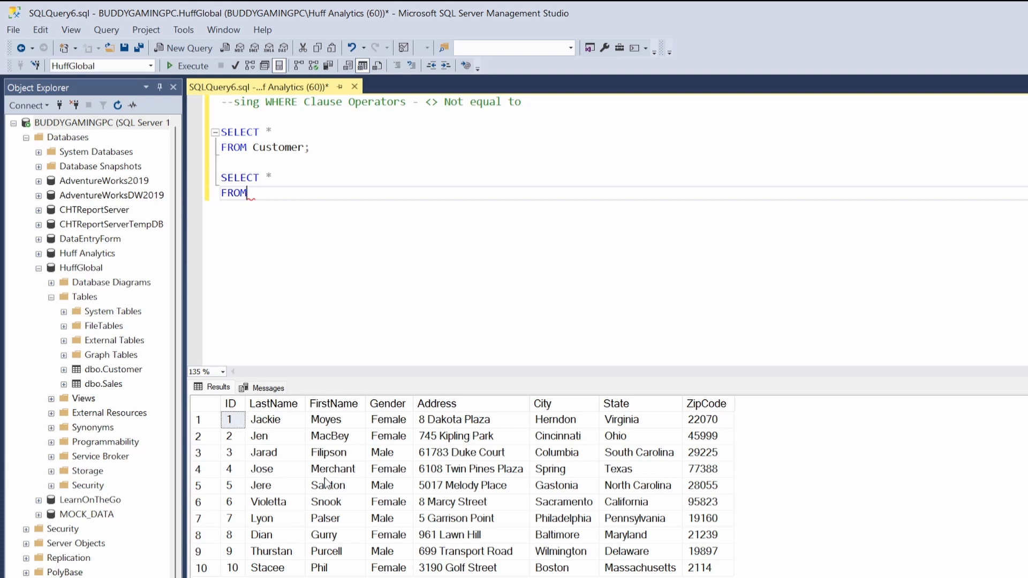
type("Custoomer")
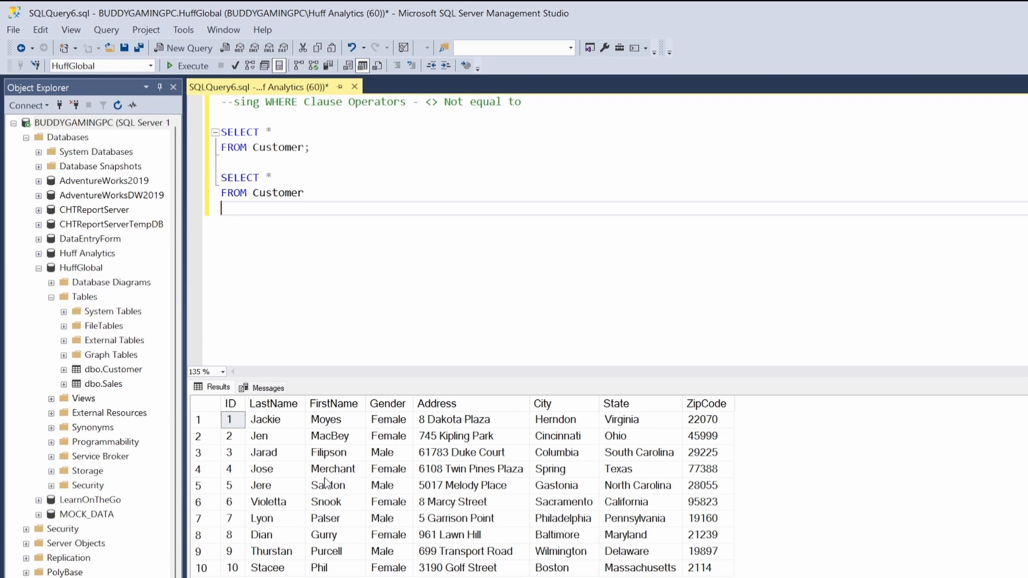
type("WHERE")
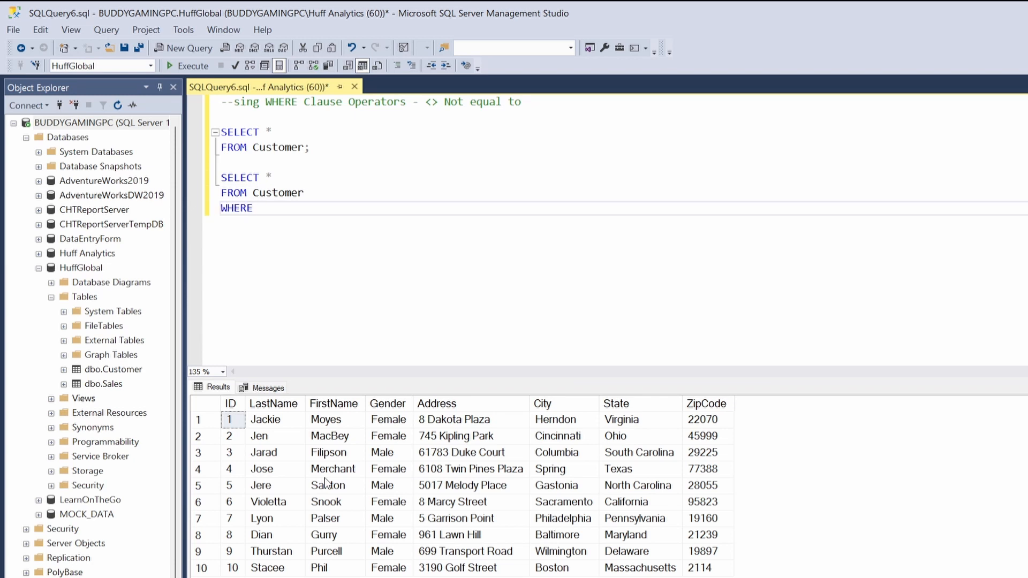
type("Gender")
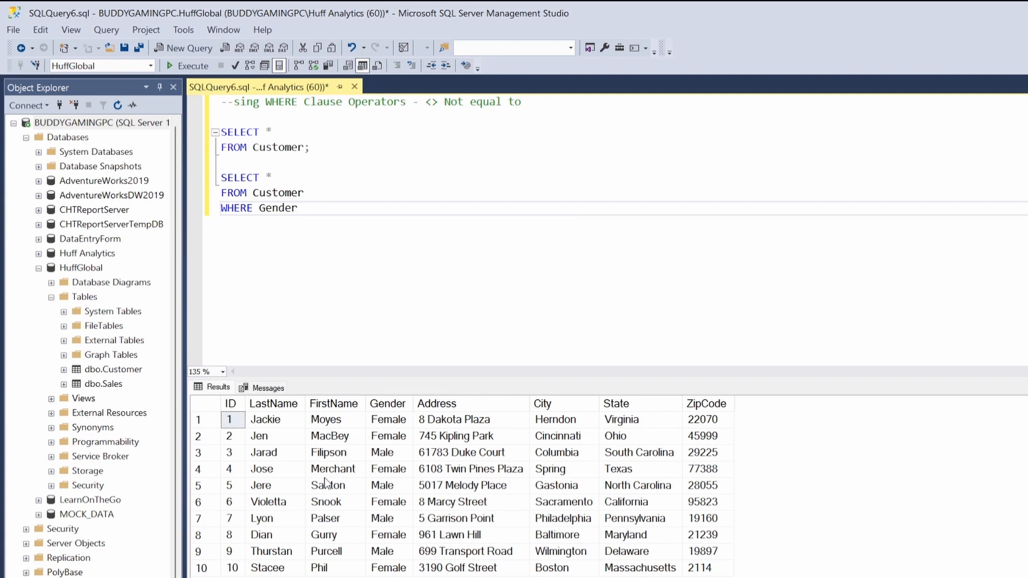
type("<>")
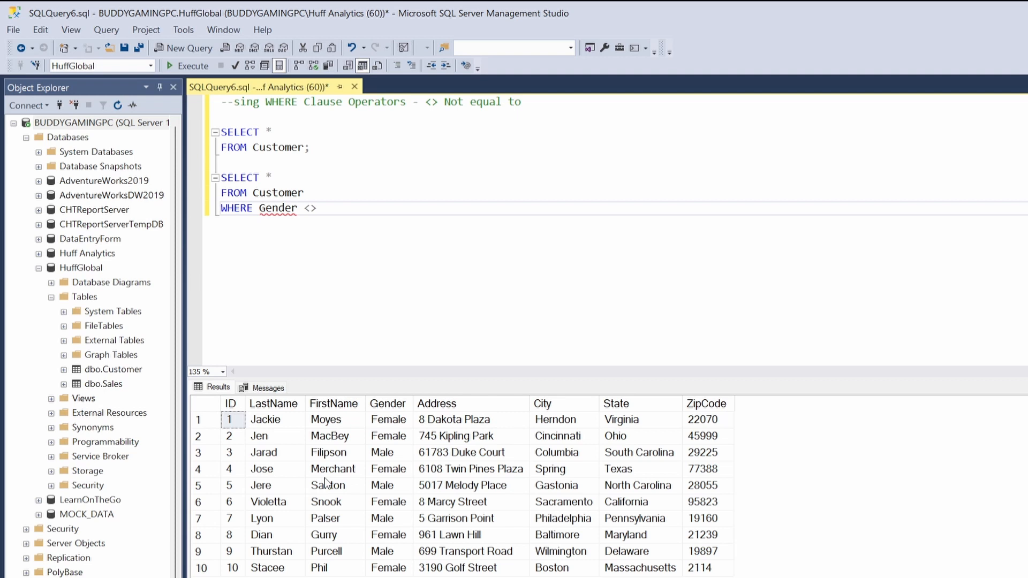
left_click(318, 208)
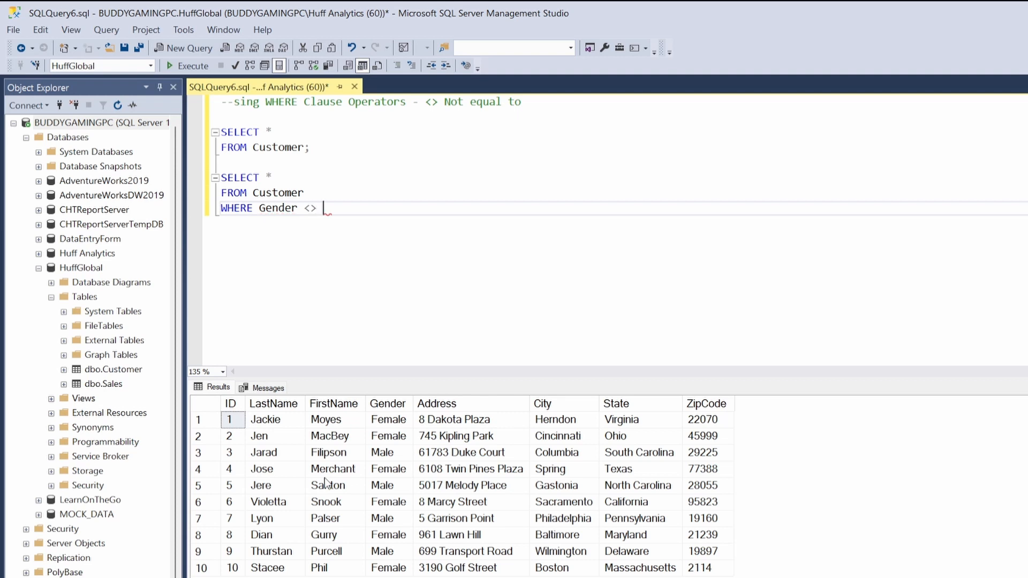
type("'Ma")
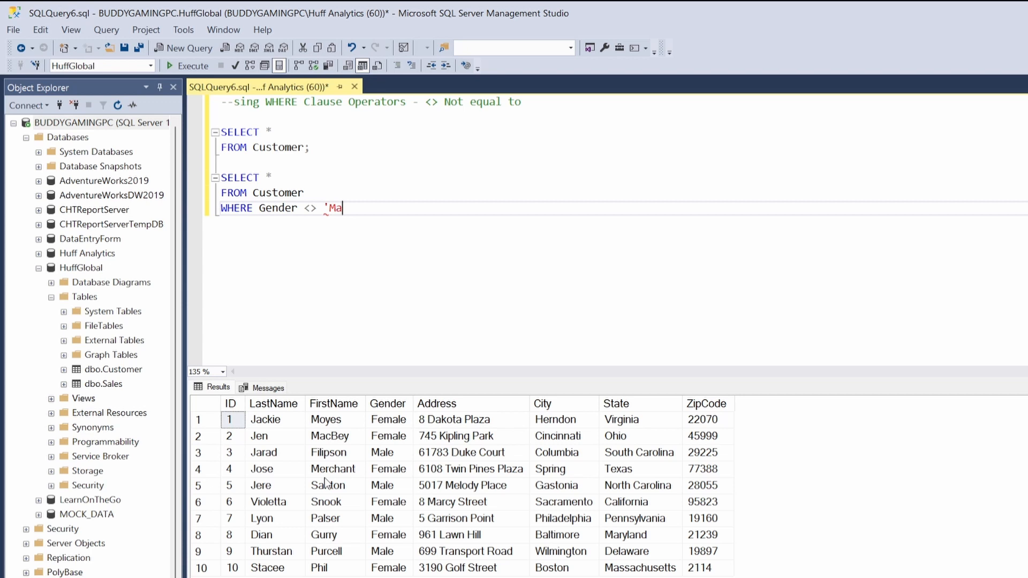
type("le'")
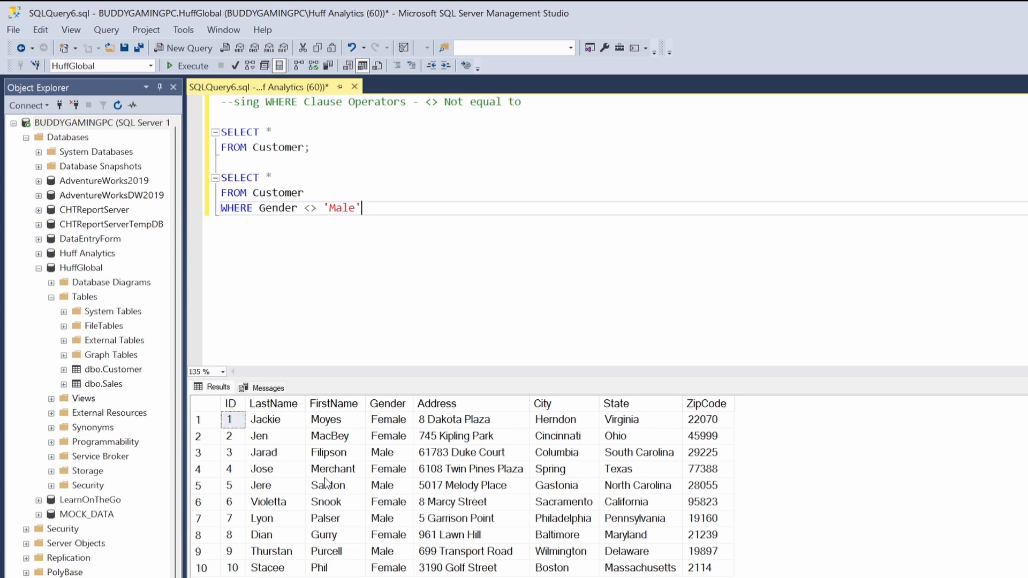
type(";")
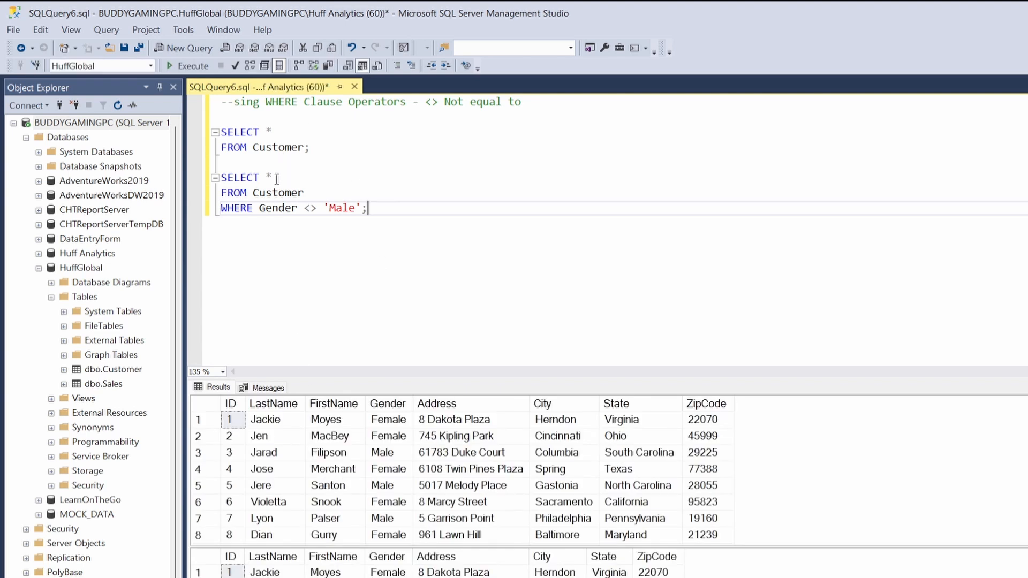
Step: Highlight the Gender <> 'Male' query and execute only that selection
left_click_drag(222, 177, 367, 208)
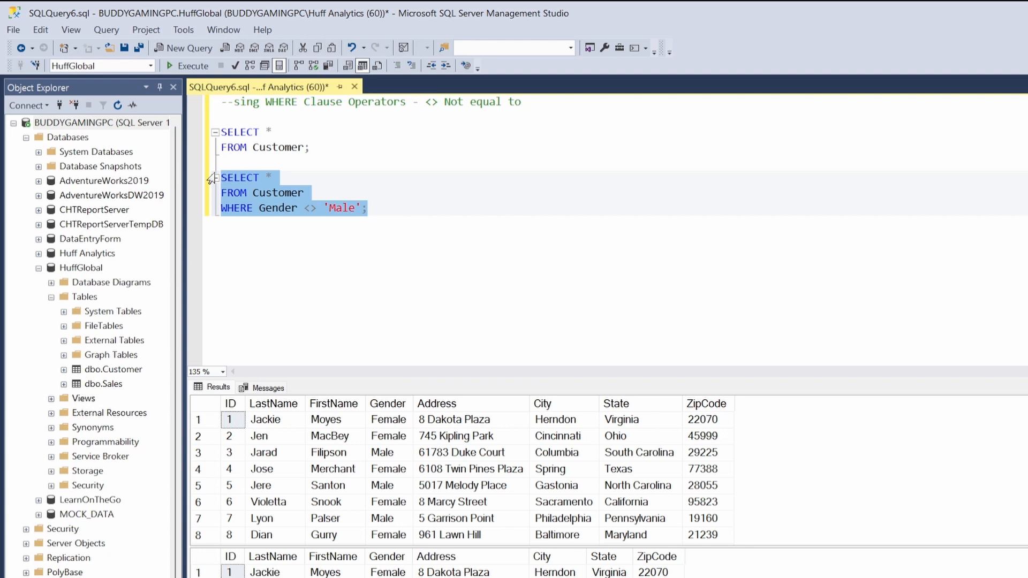
left_click(193, 66)
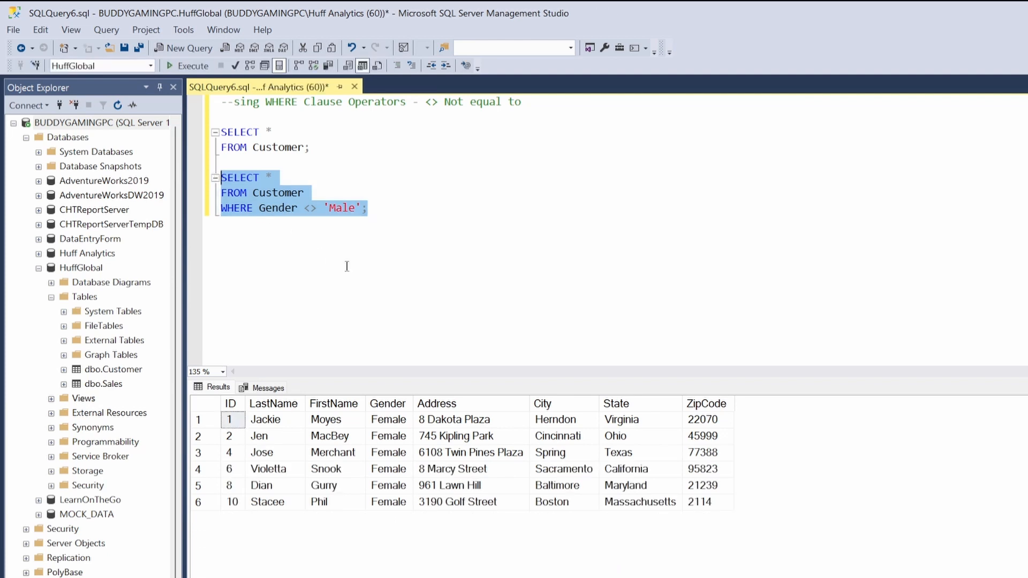
mouse_move(419, 443)
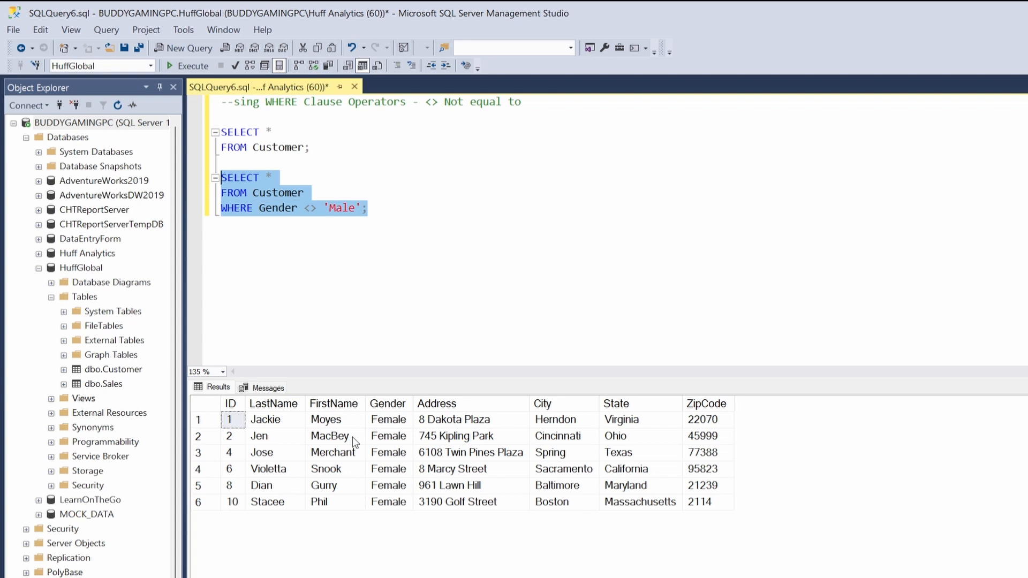
mouse_move(447, 450)
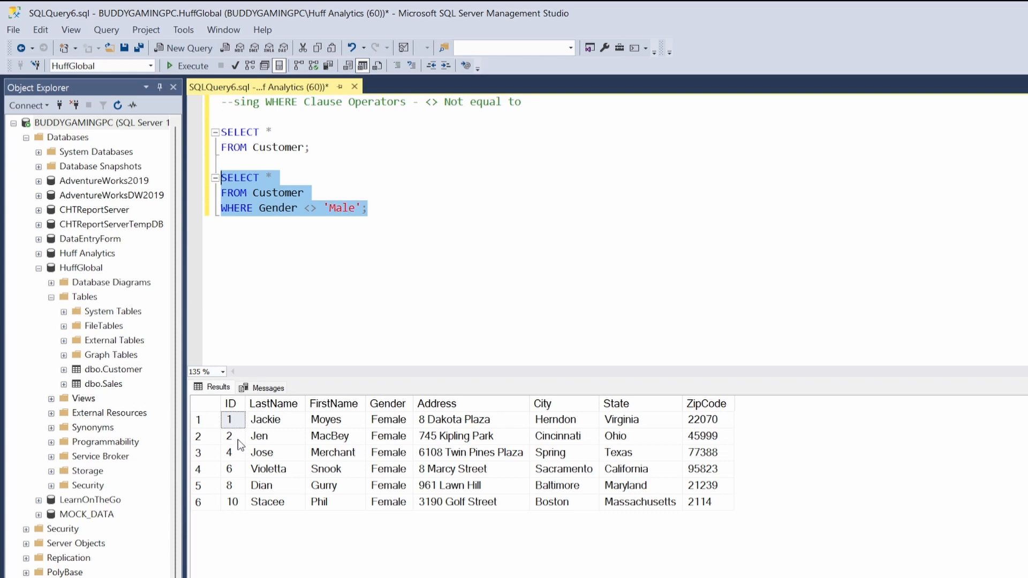
mouse_move(401, 207)
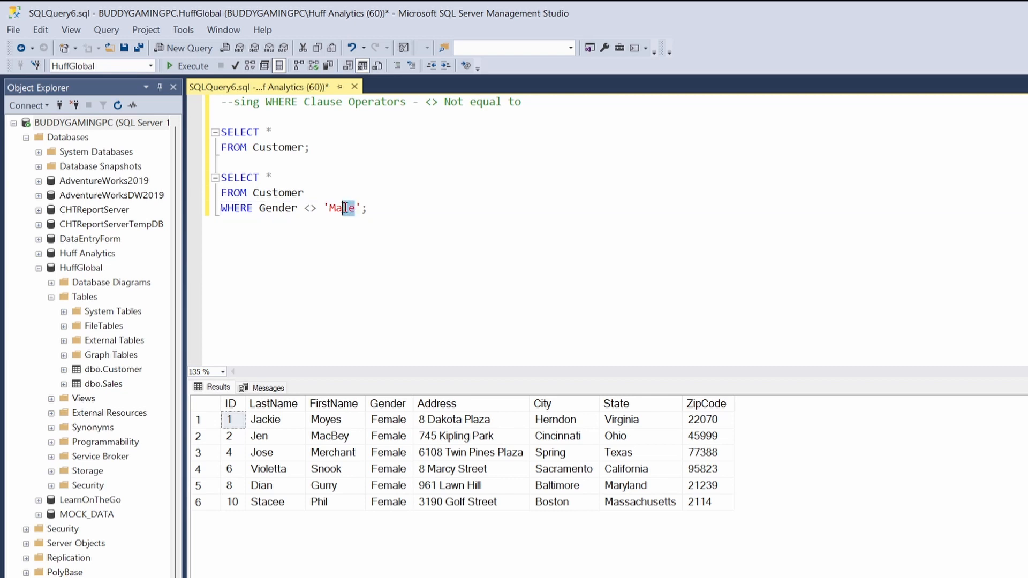
Step: Change the filter from Gender <> 'Male' to LastName <> 'Jen' and run it
type("Jen")
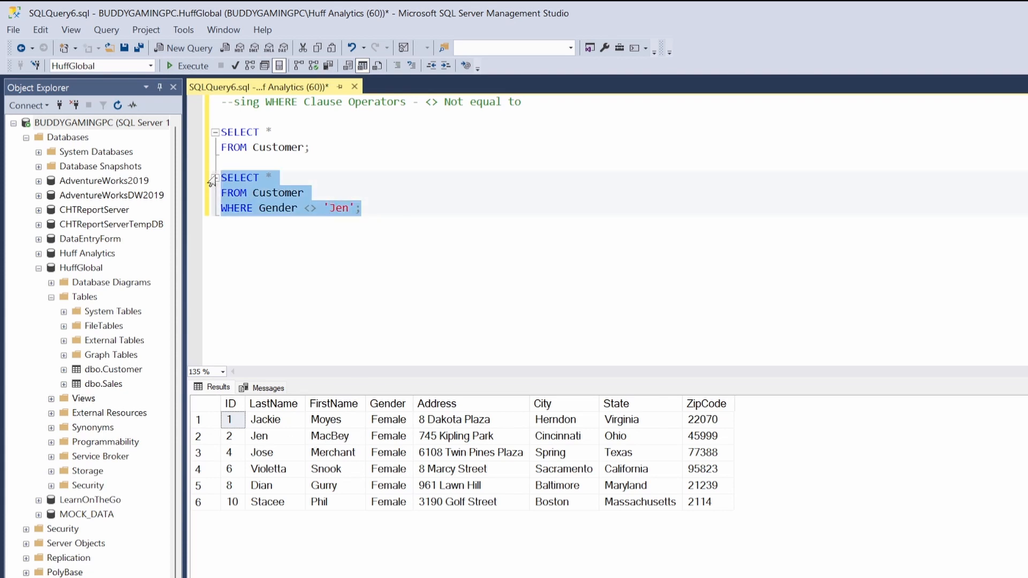
left_click(192, 66)
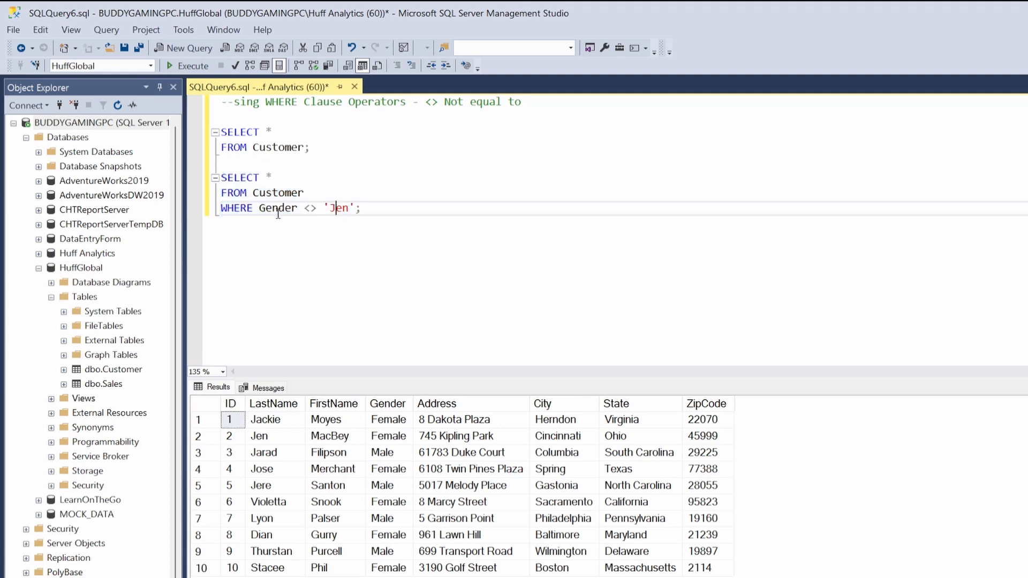
double_click(278, 208)
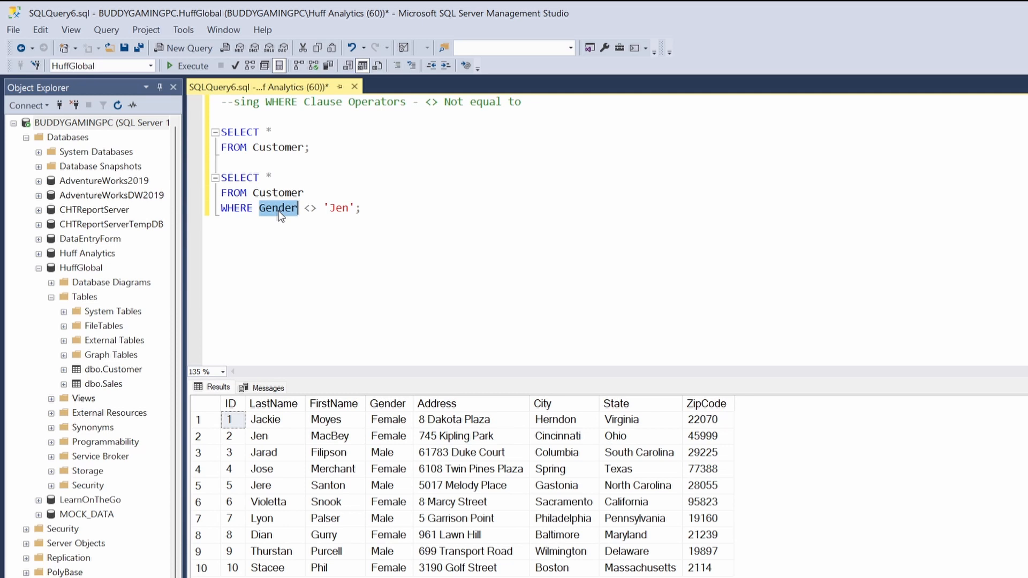
type("LastNam")
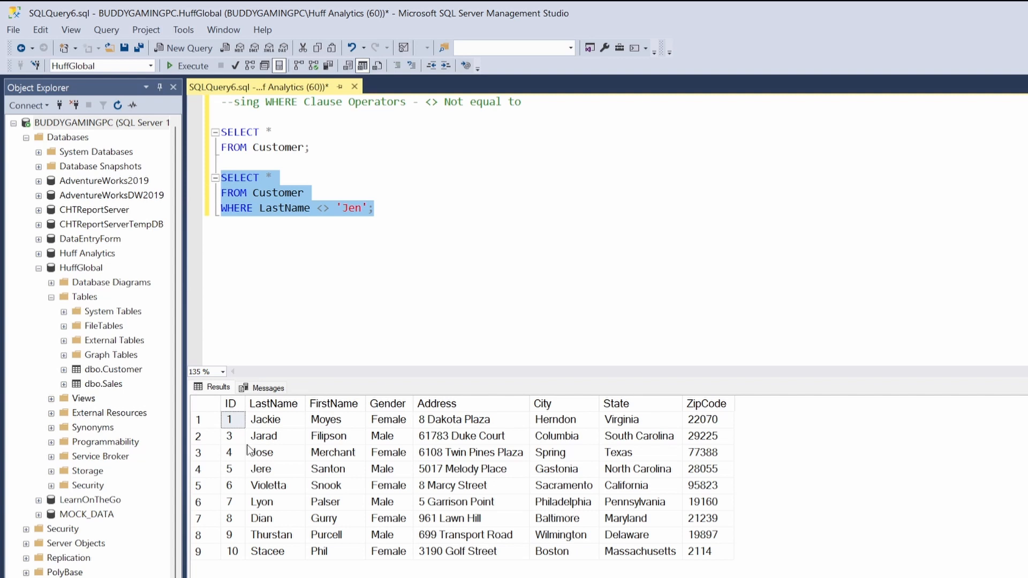
mouse_move(315, 409)
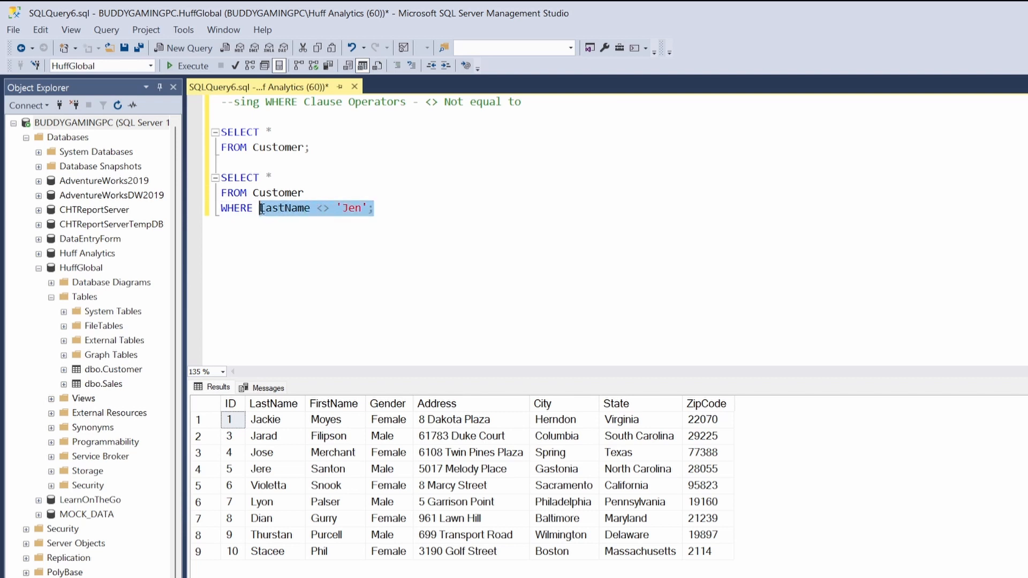
Step: Replace the LastName condition with State <> 'Texas'
key("Delete")
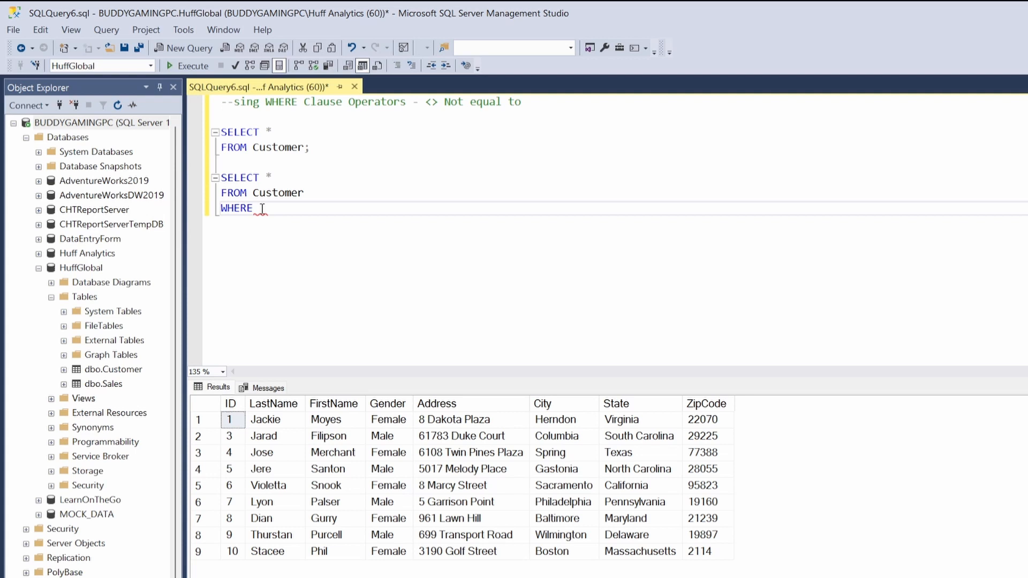
type("State <")
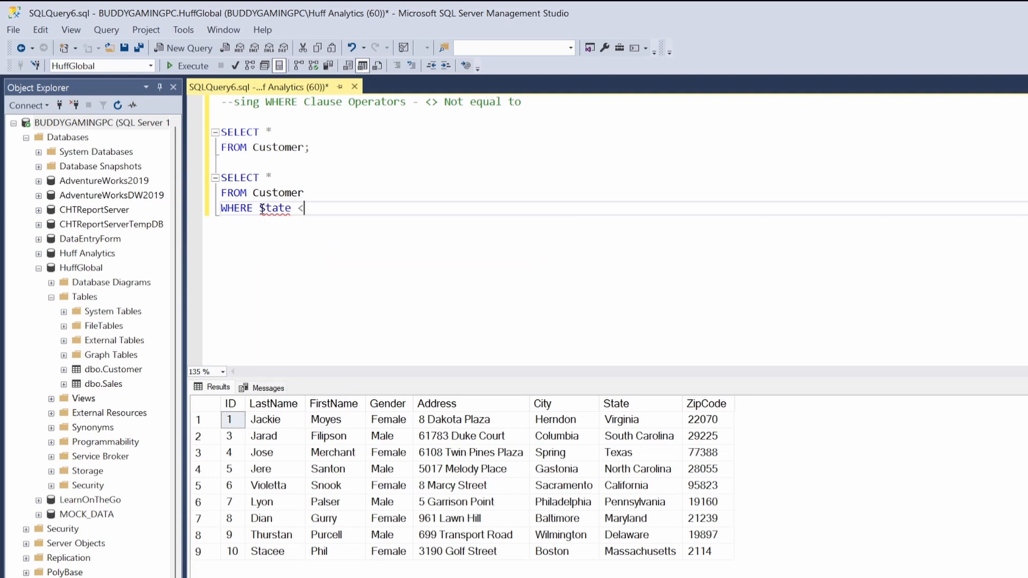
type(">")
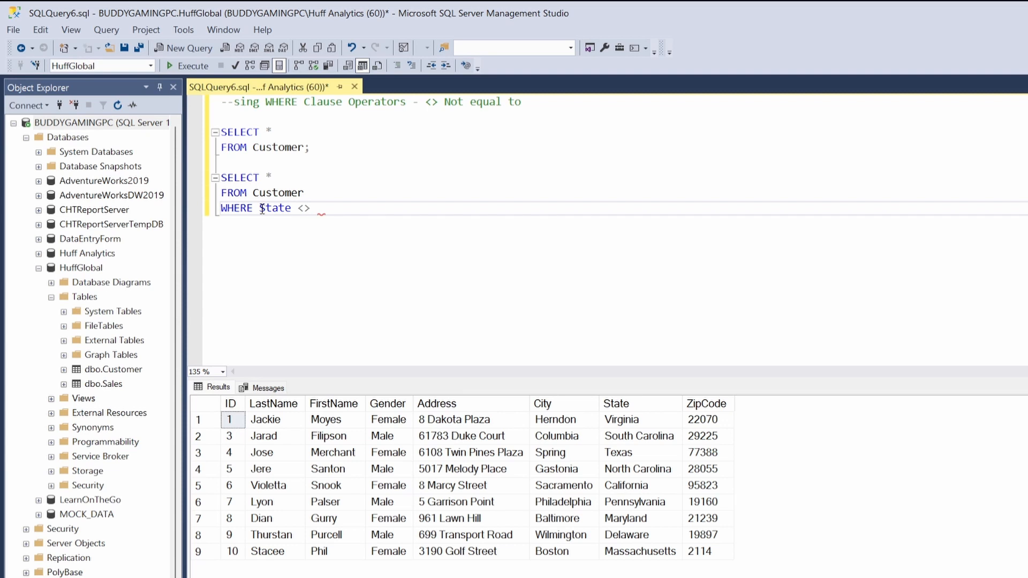
type("'")
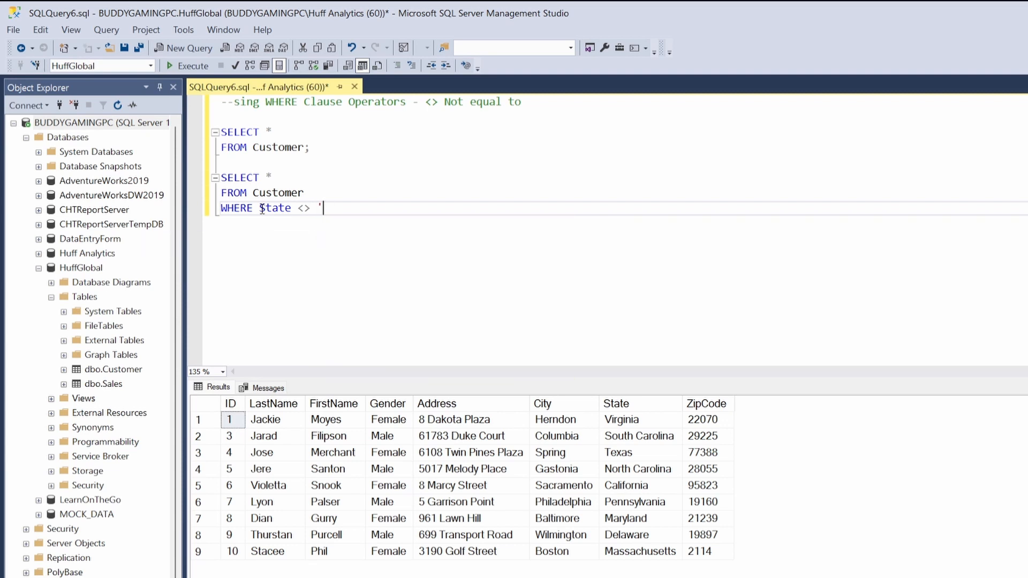
type("Texas")
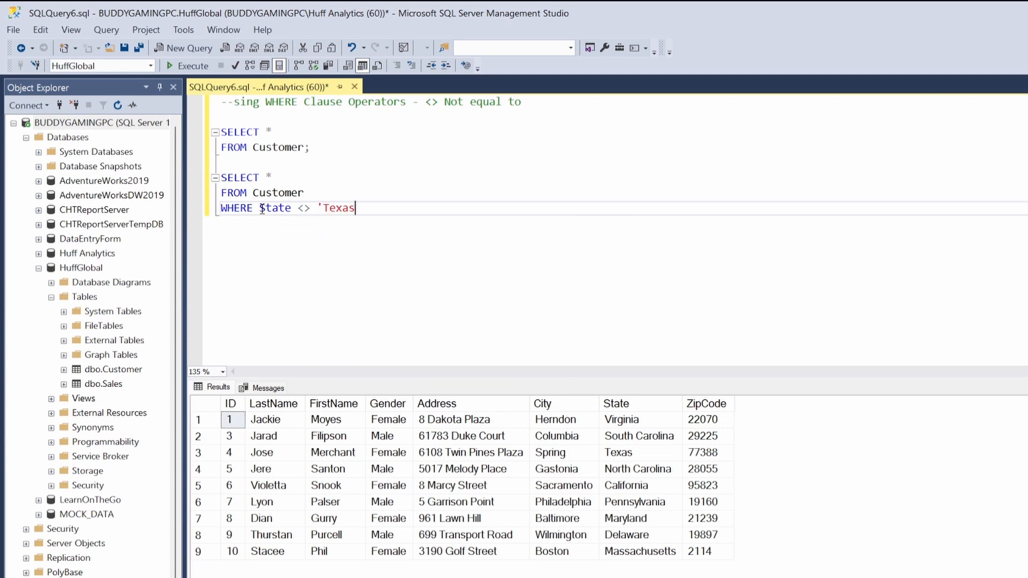
type("'")
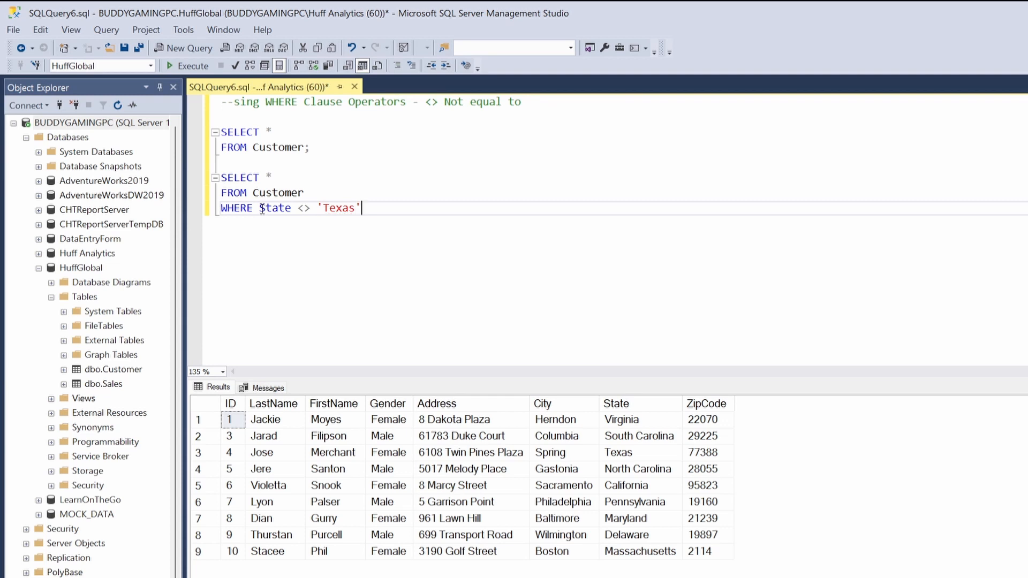